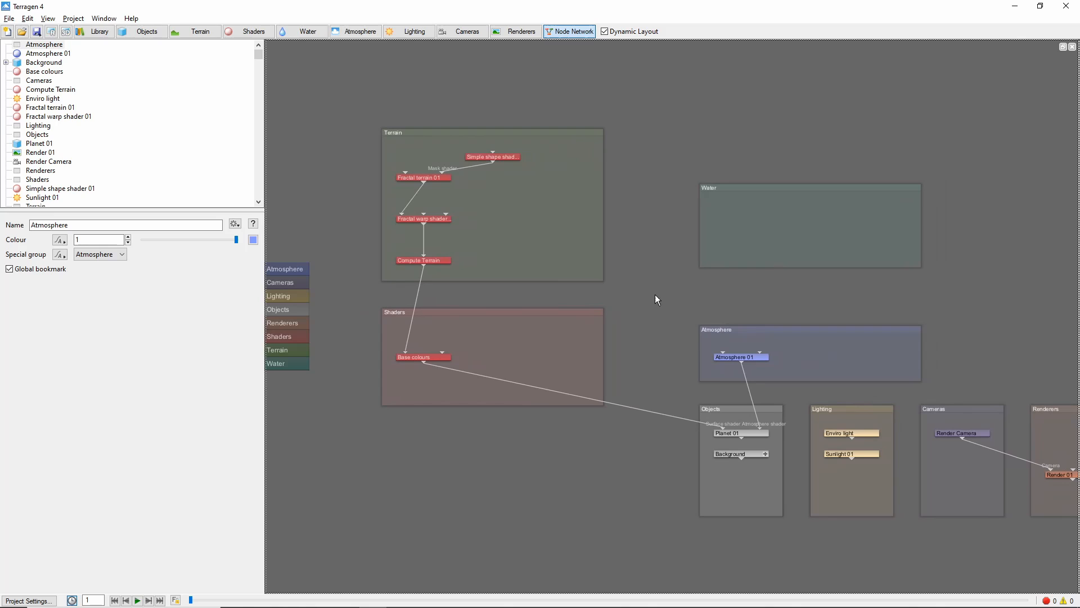
# Drag Fractal terrain 01, Fractal warp shader 01 and Compute Terrain into the Shaders group box
pyautogui.moveTo(655, 299); pyautogui.dragTo(644, 295)
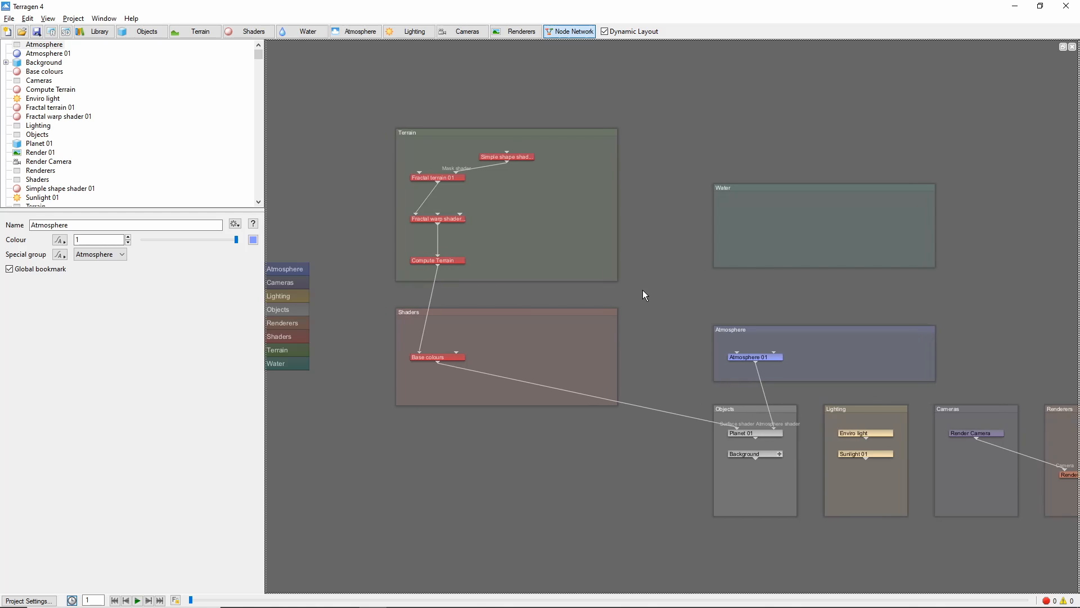
pyautogui.moveTo(644, 295); pyautogui.dragTo(548, 272)
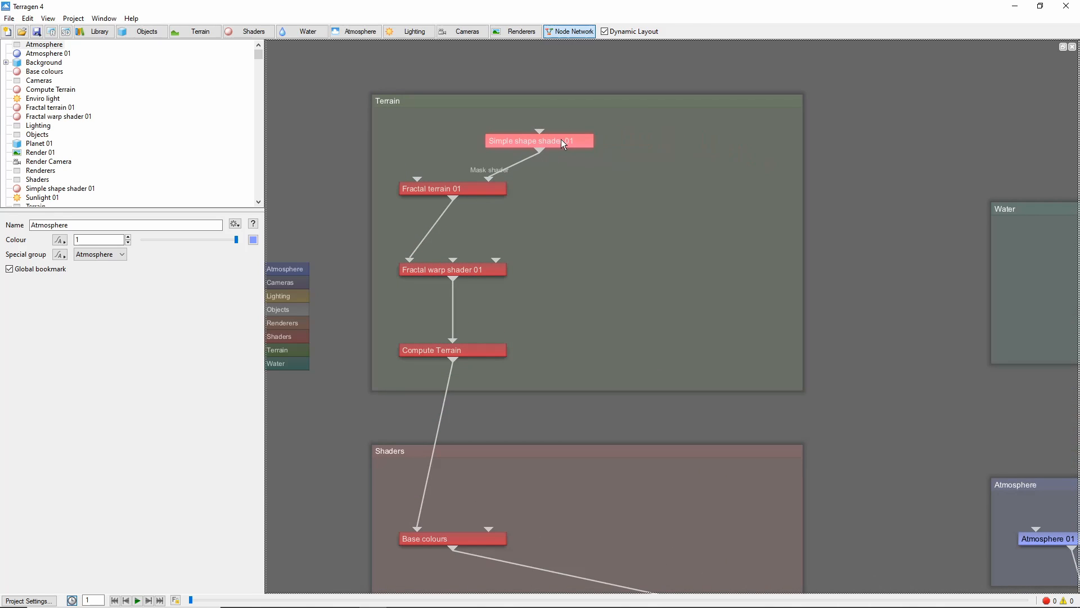
pyautogui.moveTo(539, 141); pyautogui.dragTo(573, 134)
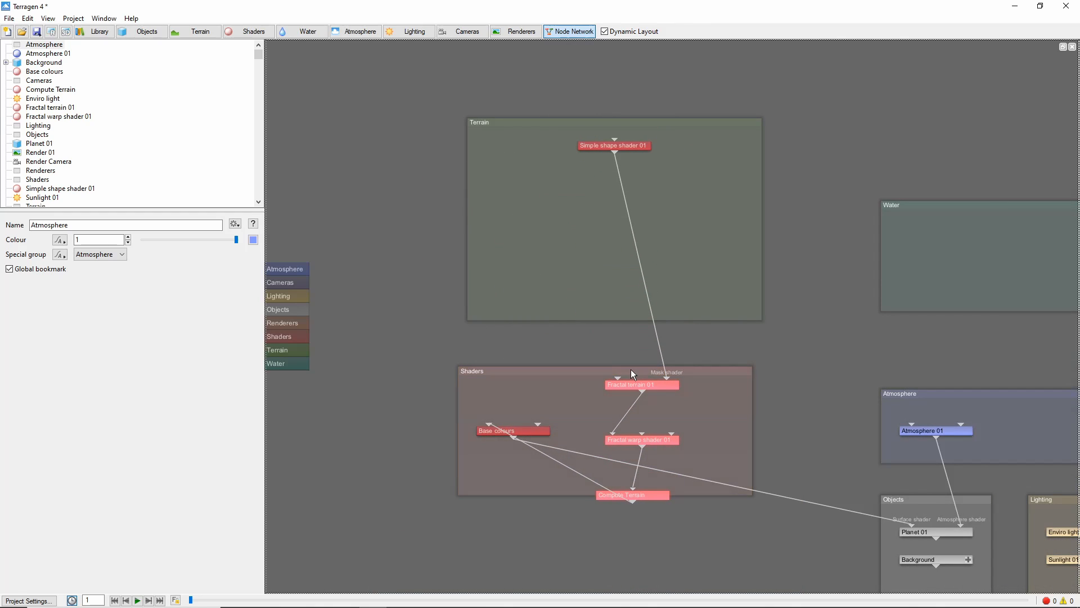
# Undo the node move so the terrain nodes return, then narrow the Terrain group
pyautogui.click(473, 371)
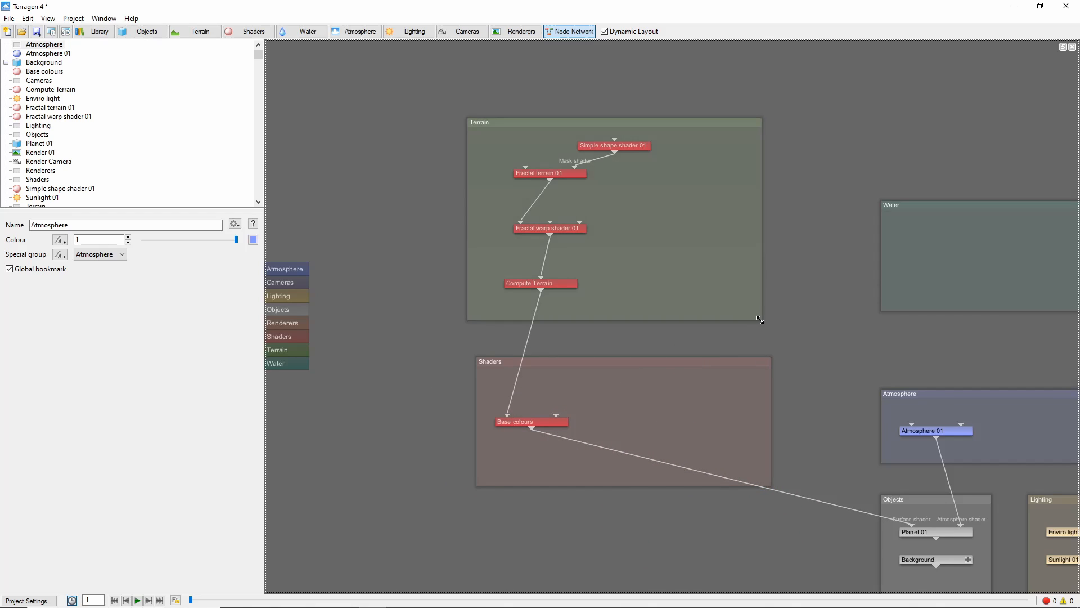
pyautogui.moveTo(760, 319); pyautogui.dragTo(820, 354)
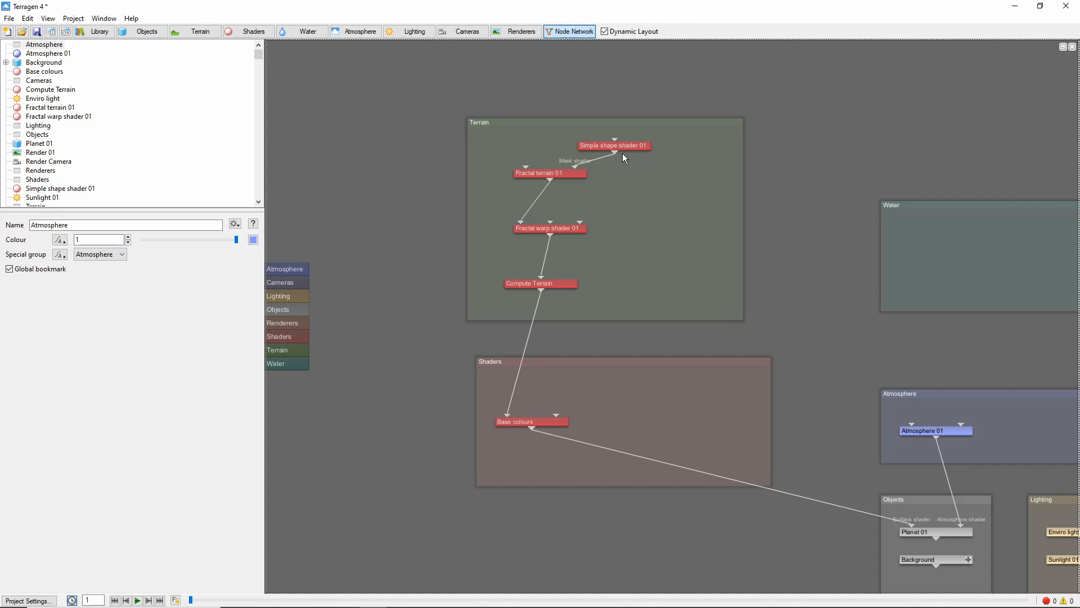
pyautogui.moveTo(620, 188)
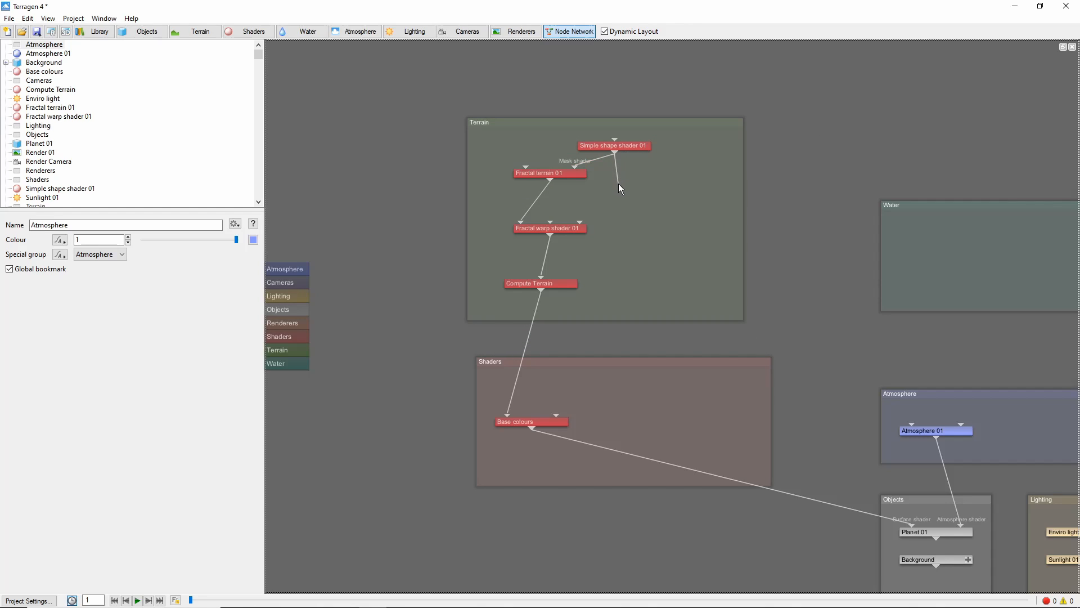
pyautogui.moveTo(649, 213)
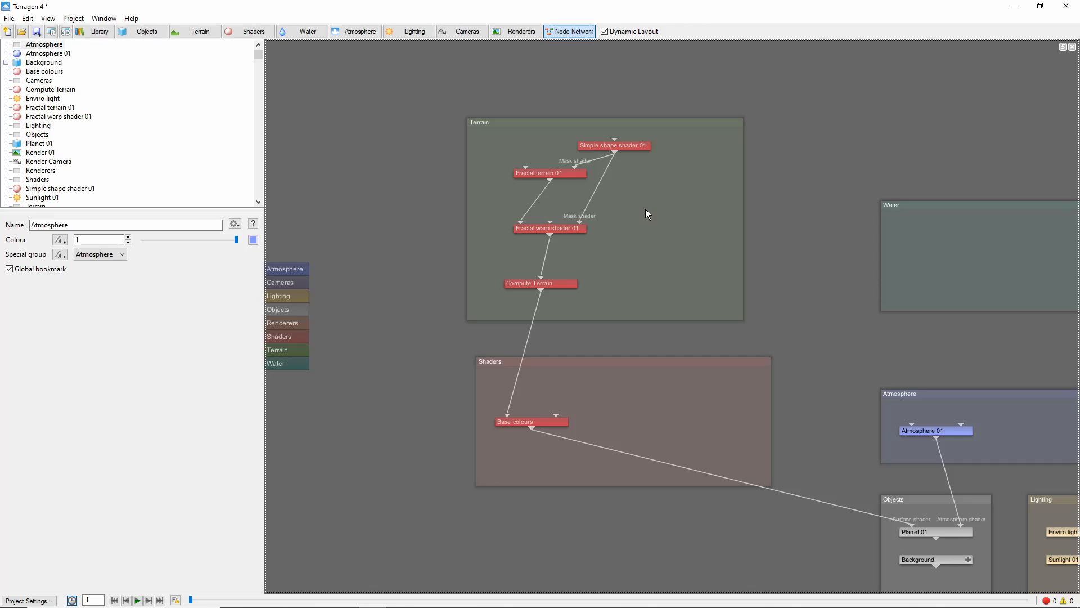
pyautogui.moveTo(586, 218)
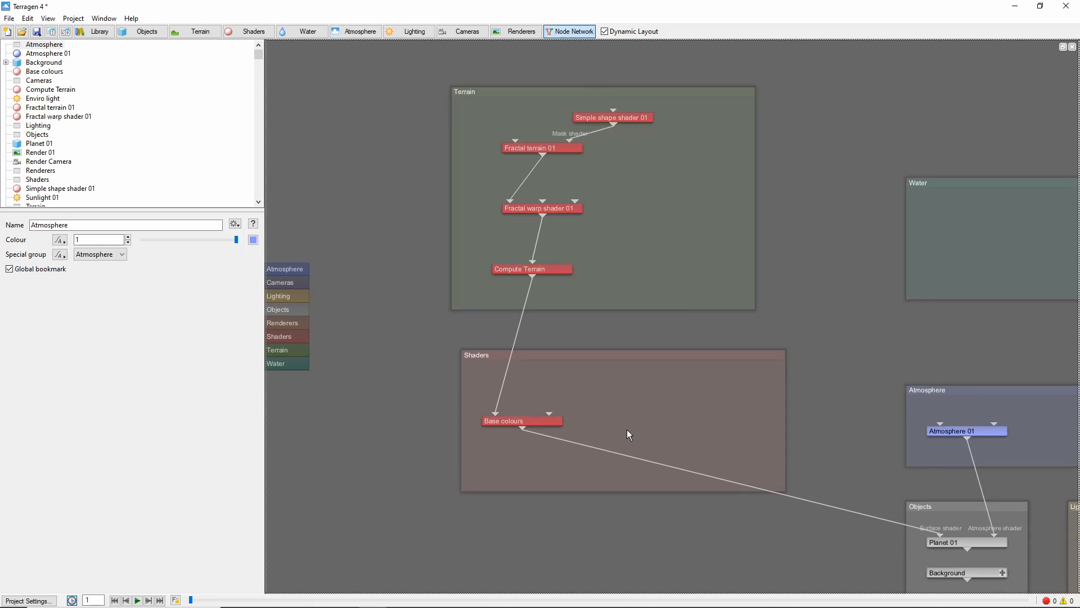
pyautogui.rightClick(628, 435)
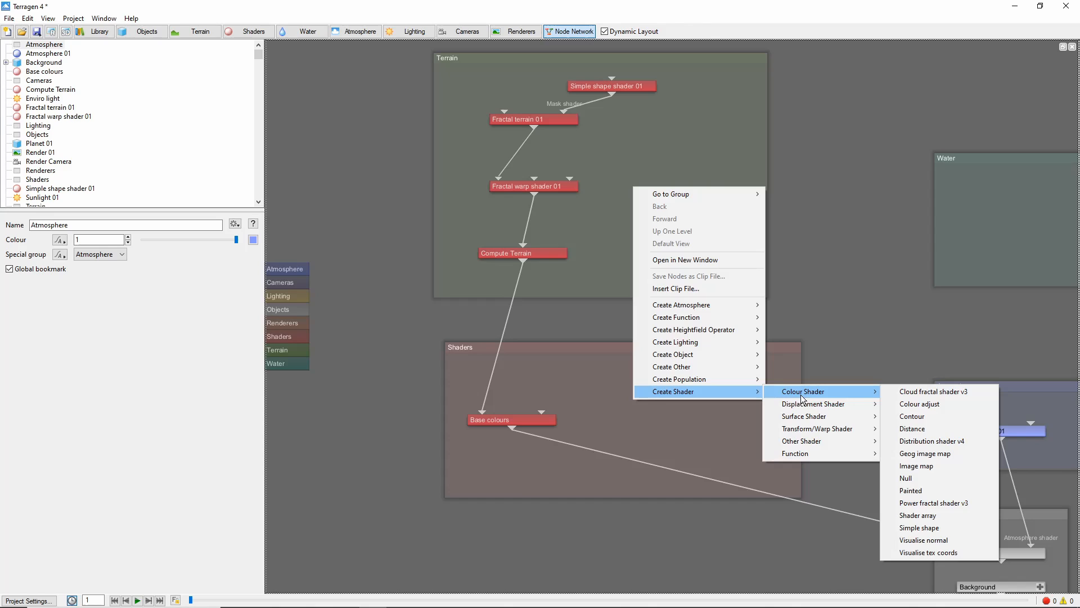
pyautogui.moveTo(850, 435)
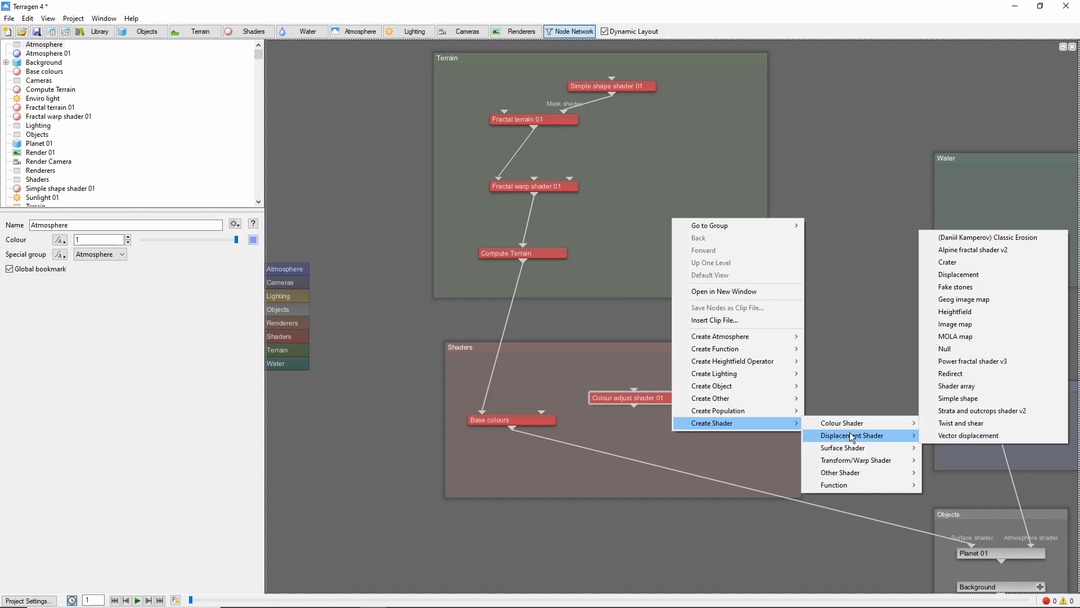
pyautogui.moveTo(862, 422)
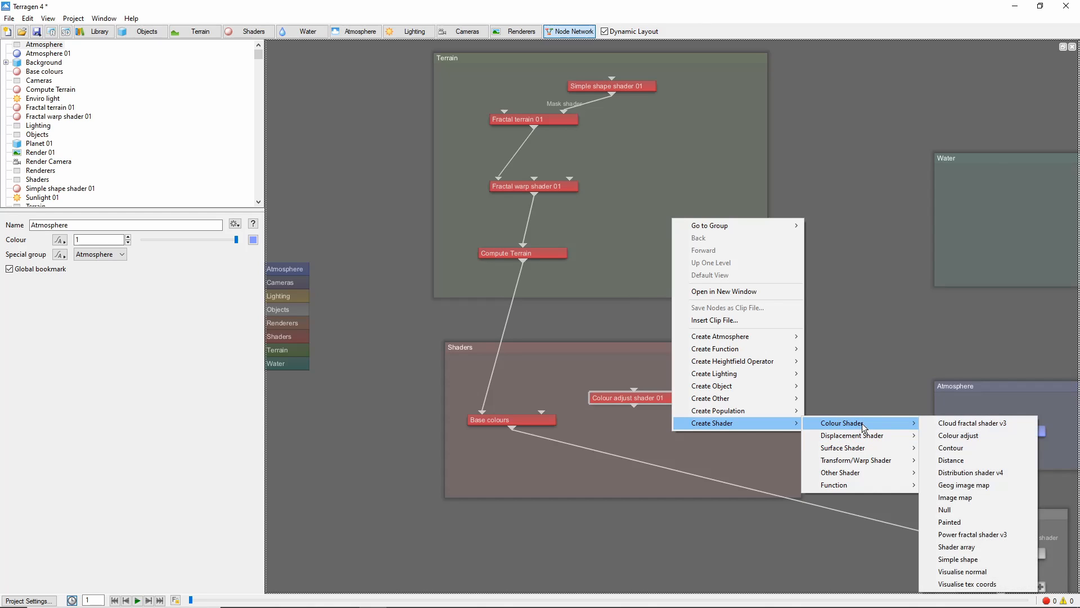
pyautogui.moveTo(865, 435)
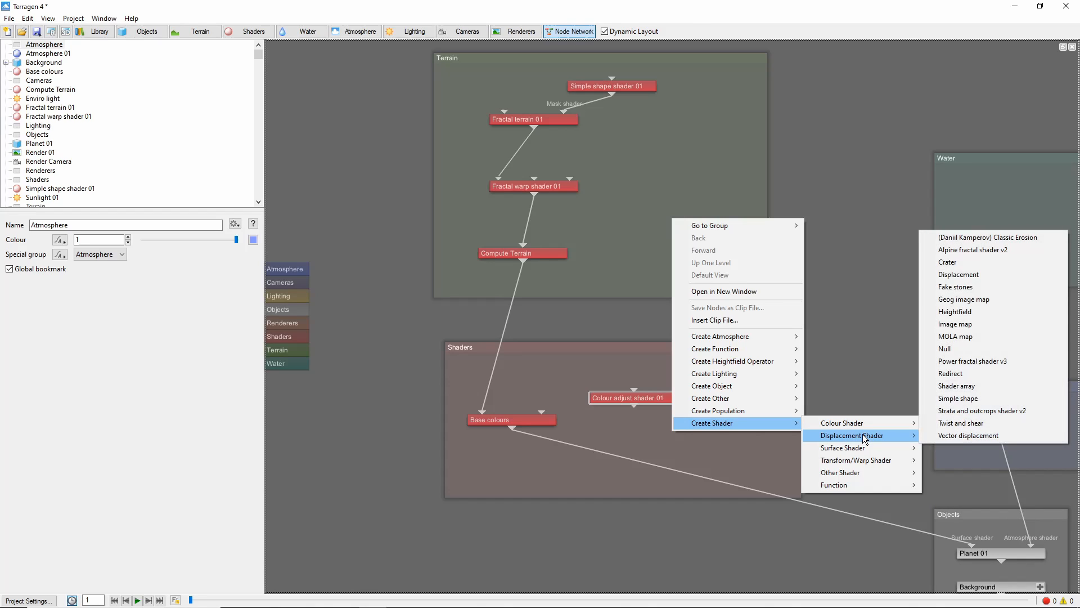
pyautogui.moveTo(871, 423)
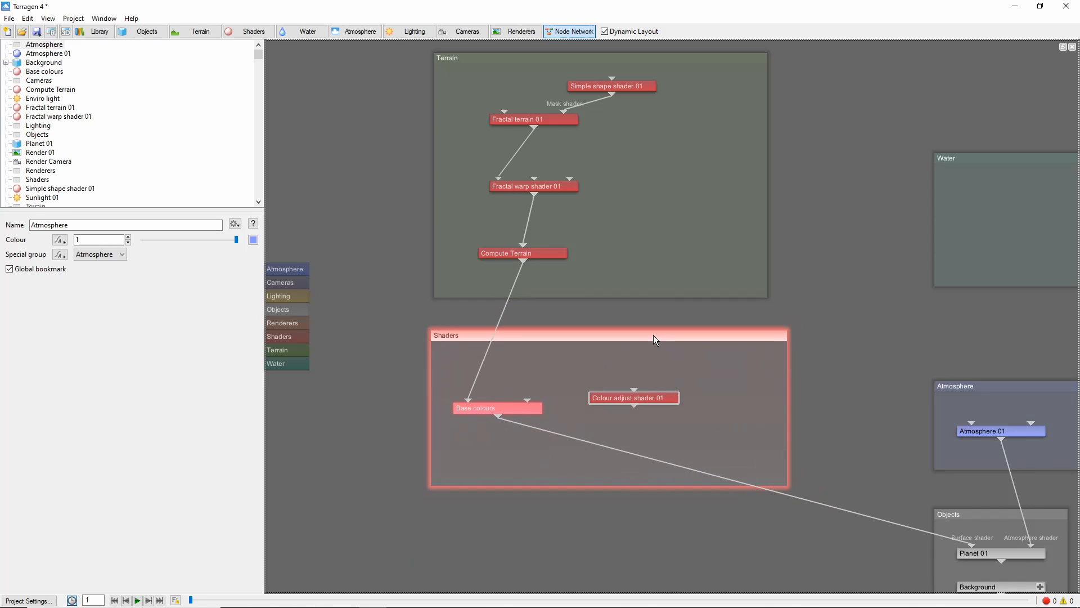
pyautogui.moveTo(631, 397); pyautogui.dragTo(763, 388)
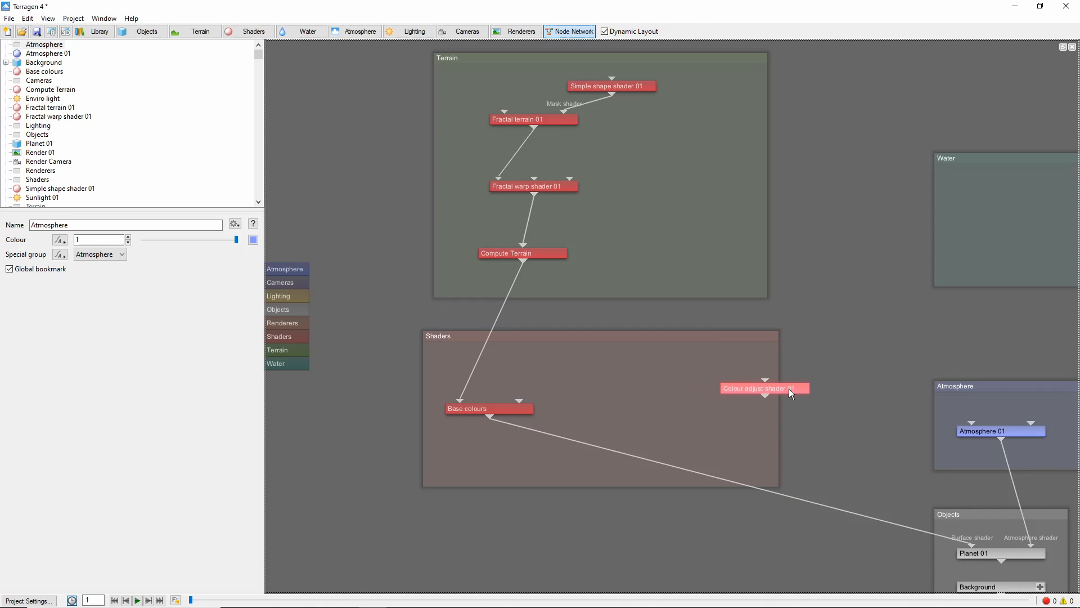
pyautogui.moveTo(763, 388); pyautogui.dragTo(811, 408)
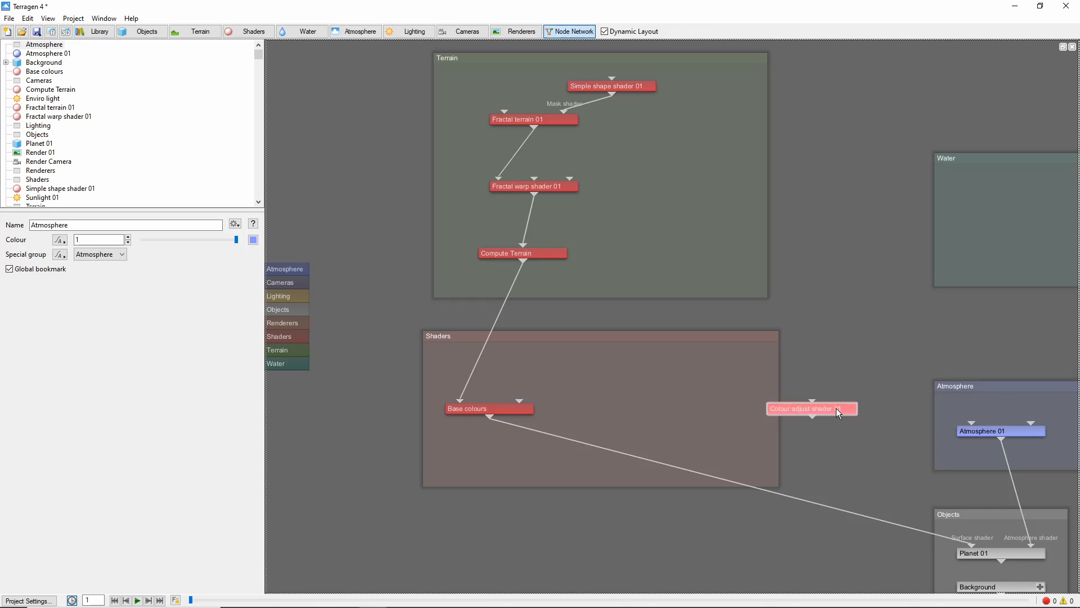
pyautogui.moveTo(812, 407); pyautogui.dragTo(644, 407)
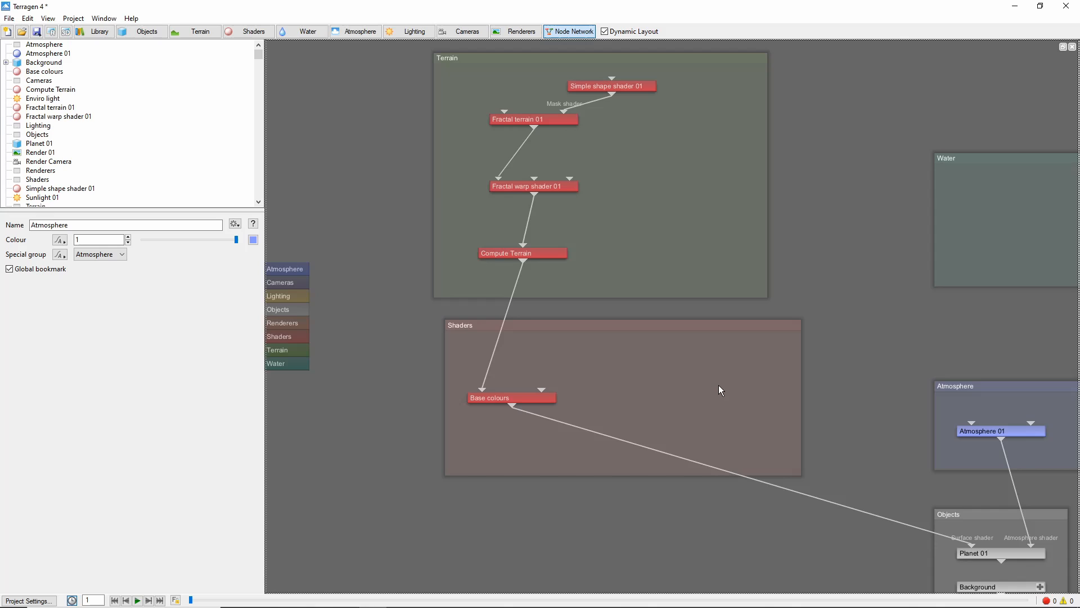
pyautogui.moveTo(513, 409)
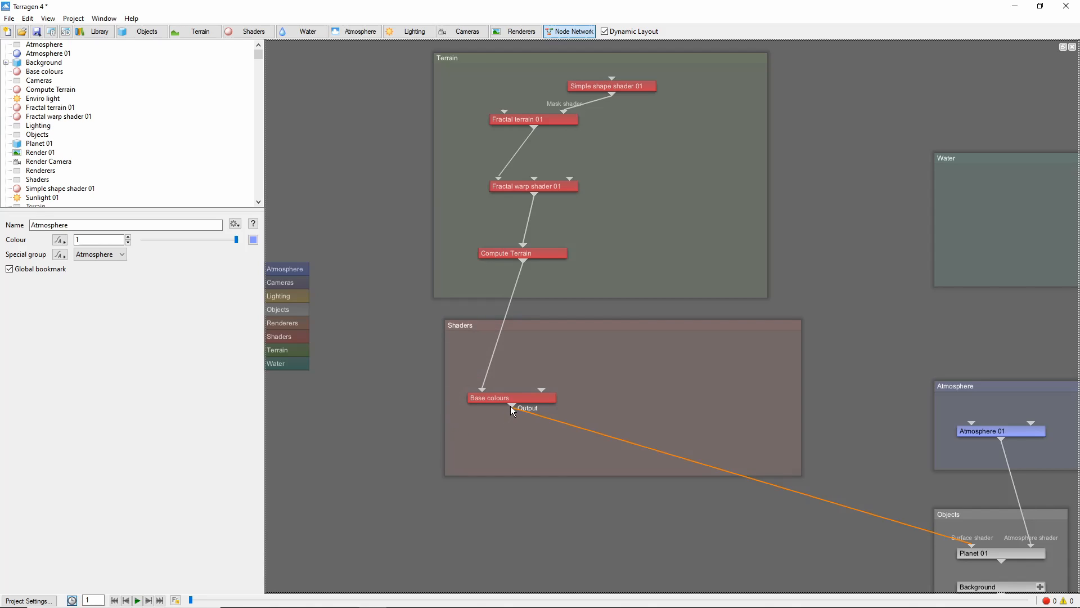
pyautogui.rightClick(513, 410)
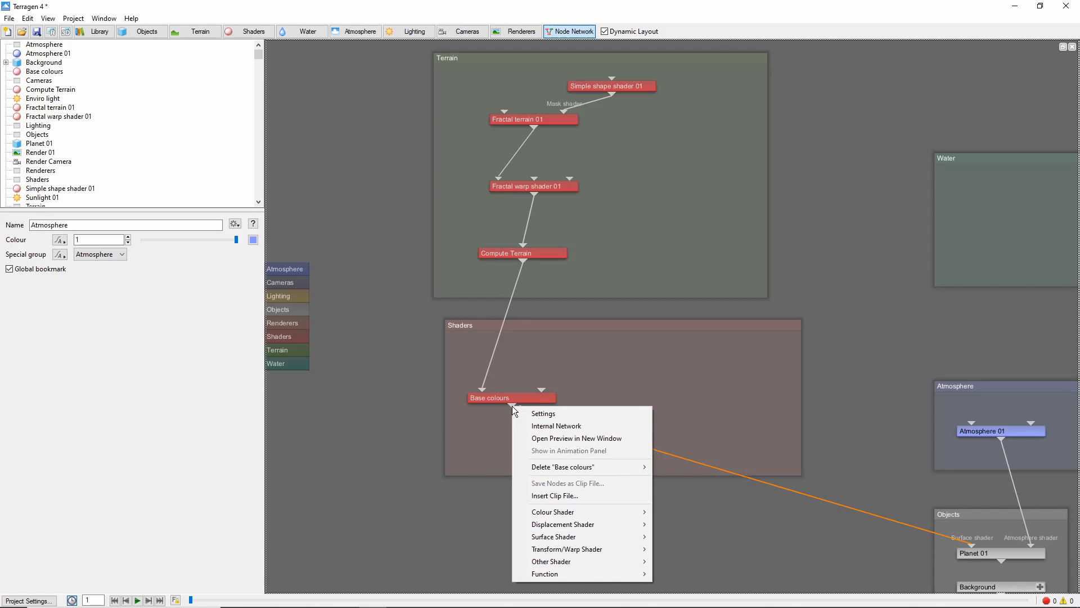
pyautogui.moveTo(553, 511)
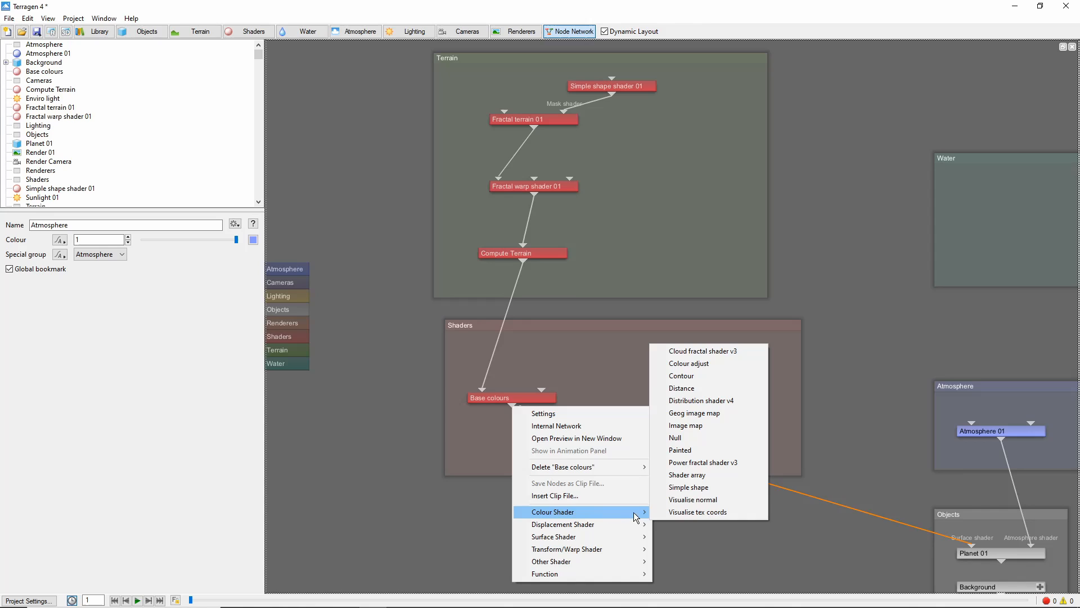
pyautogui.click(689, 364)
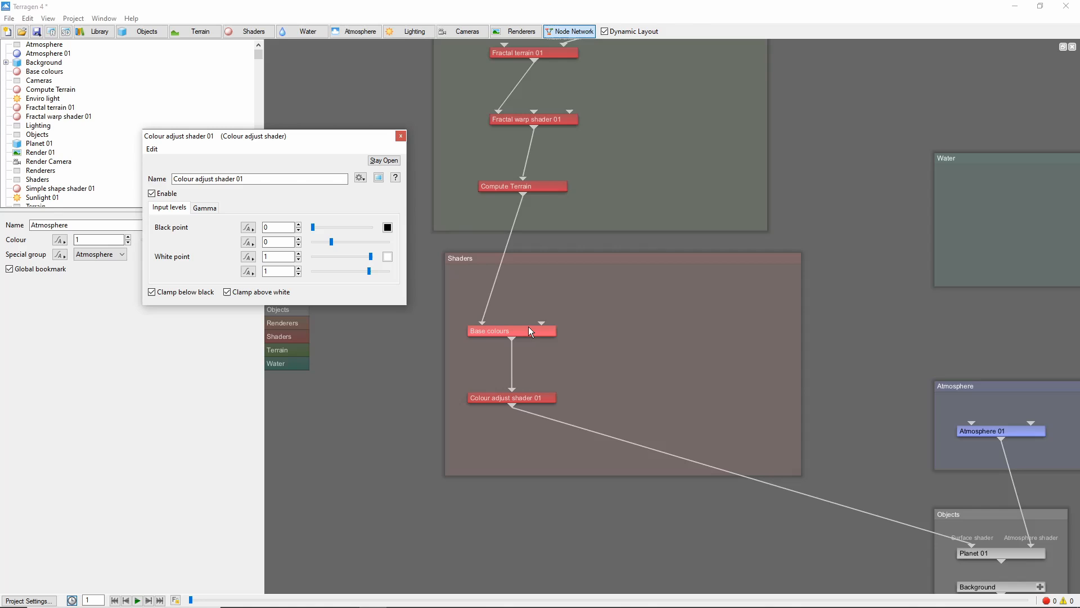
pyautogui.moveTo(645, 263)
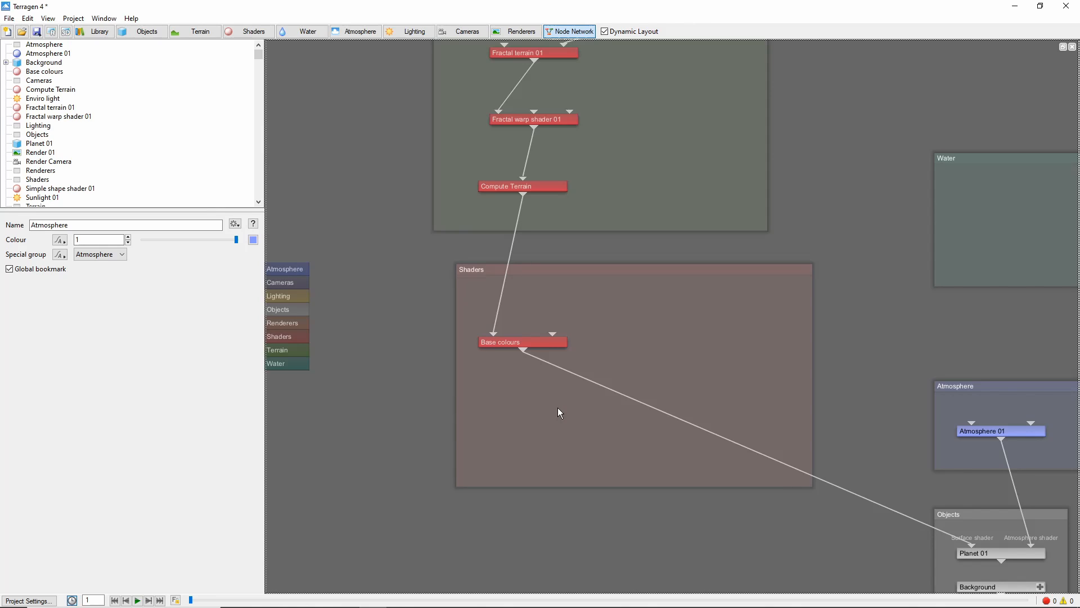
pyautogui.moveTo(565, 414)
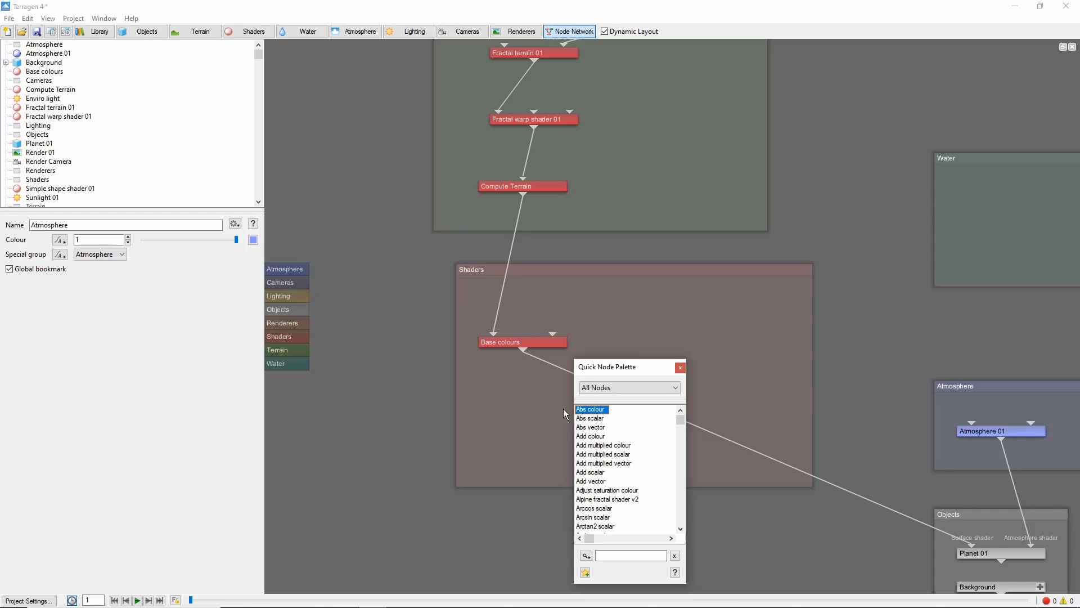
# Add a Colour adjust shader via the Quick Node Palette search for 'adjust'
pyautogui.click(630, 556)
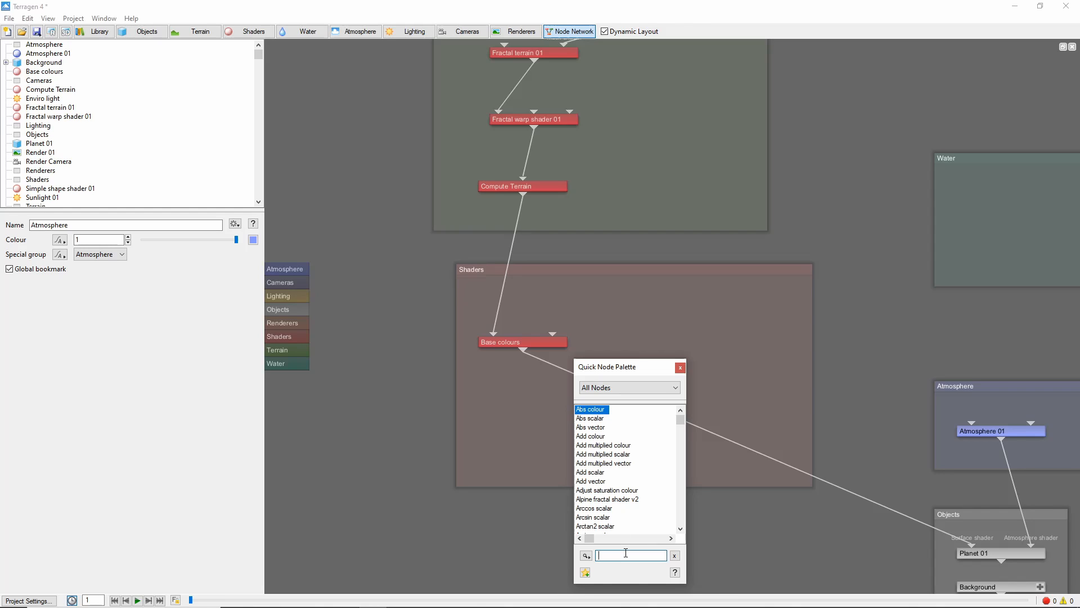
pyautogui.write('adjust')
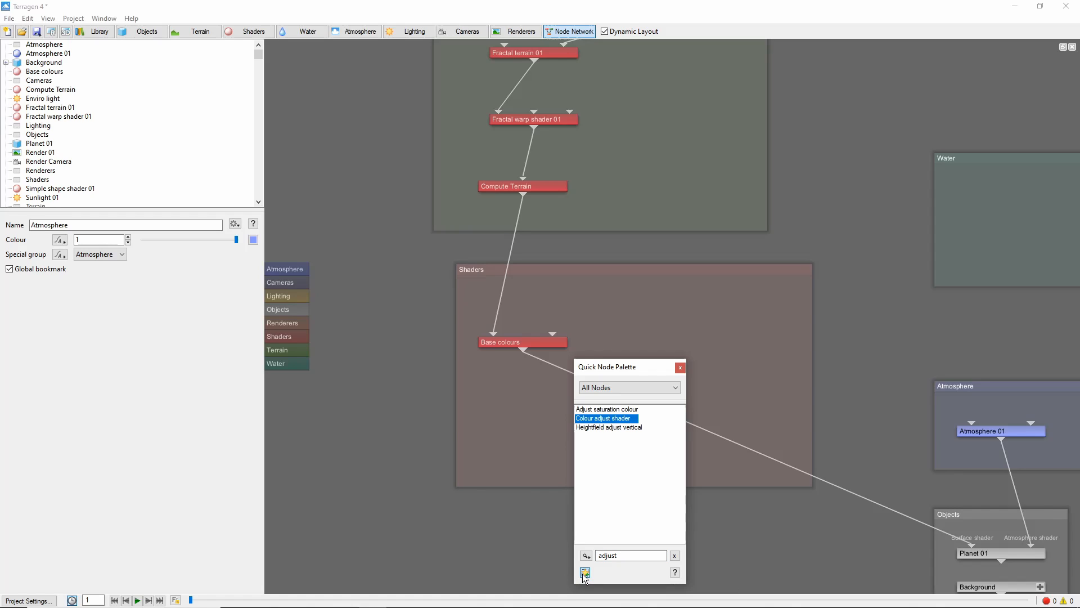
pyautogui.click(629, 388)
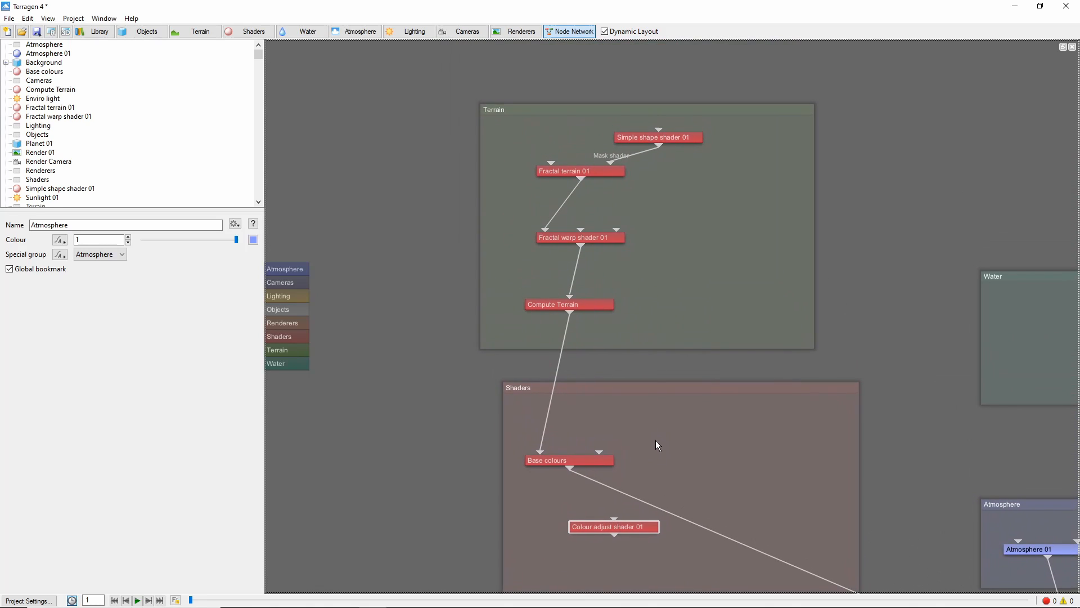
# Preview Fractal terrain 01 in a new window and zoom out through 4 km to 16 km
pyautogui.doubleClick(581, 171)
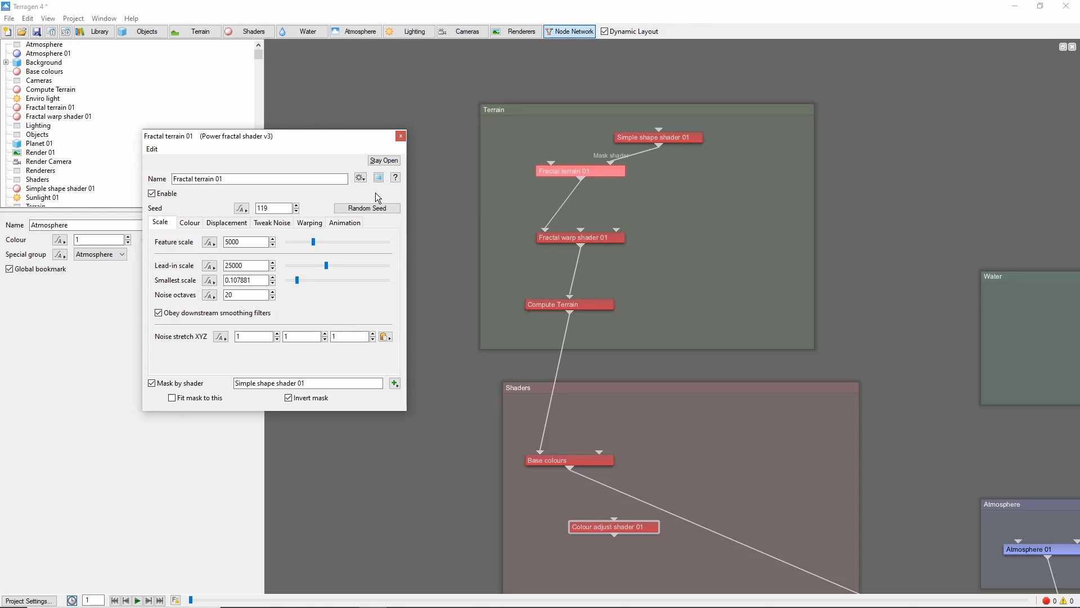
pyautogui.moveTo(379, 177)
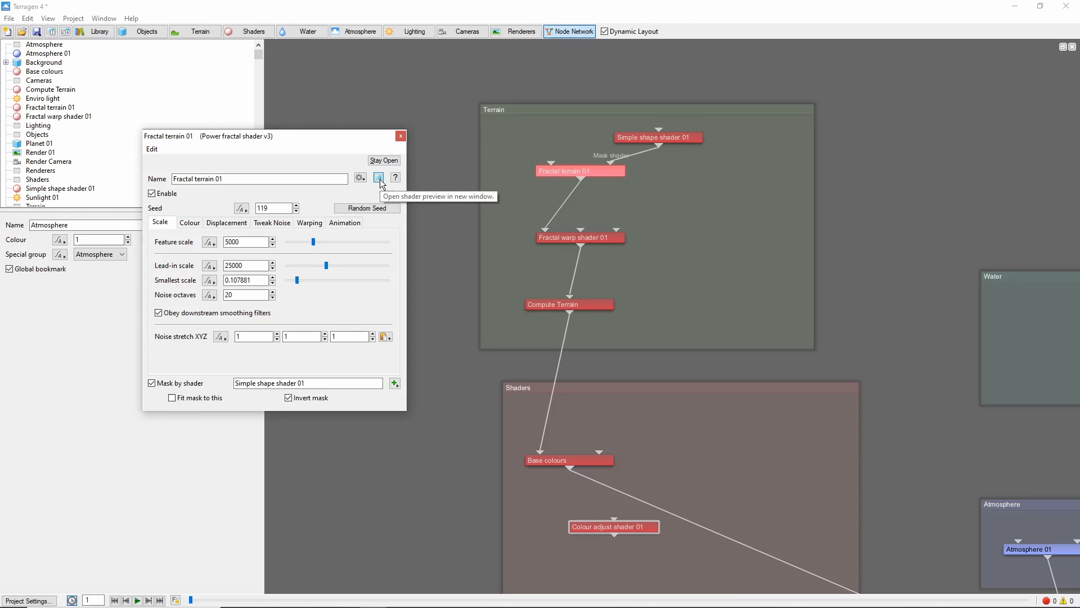
pyautogui.click(379, 177)
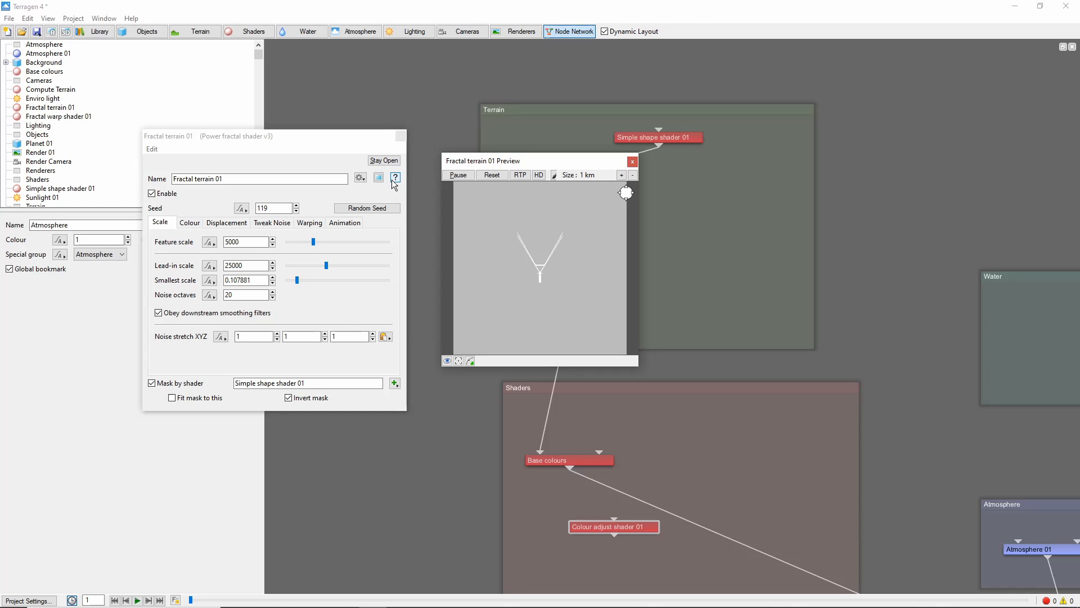
pyautogui.moveTo(395, 178)
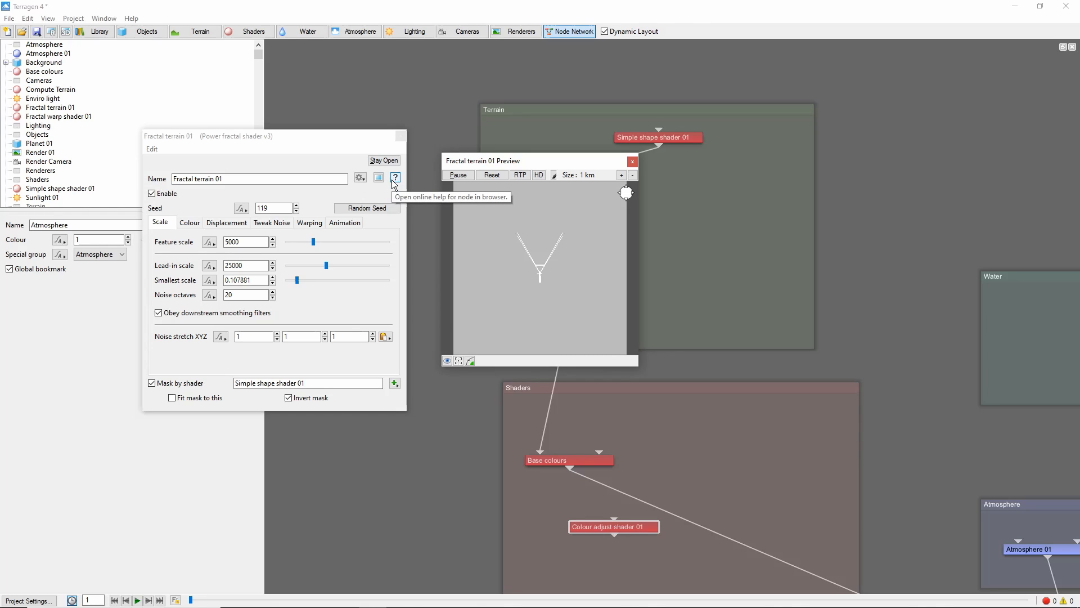
pyautogui.moveTo(523, 224)
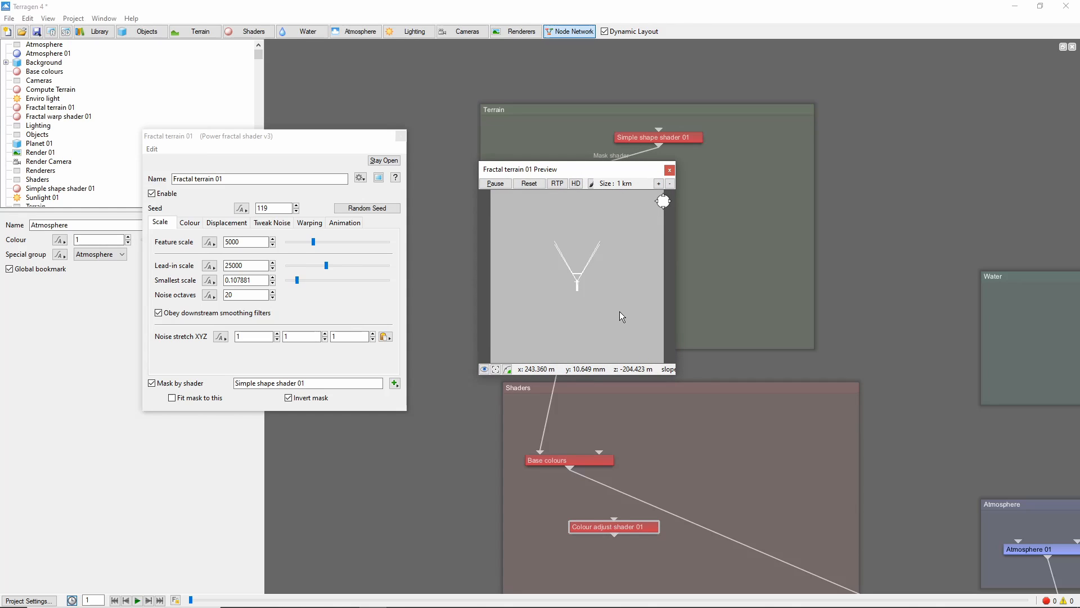
pyautogui.moveTo(636, 265)
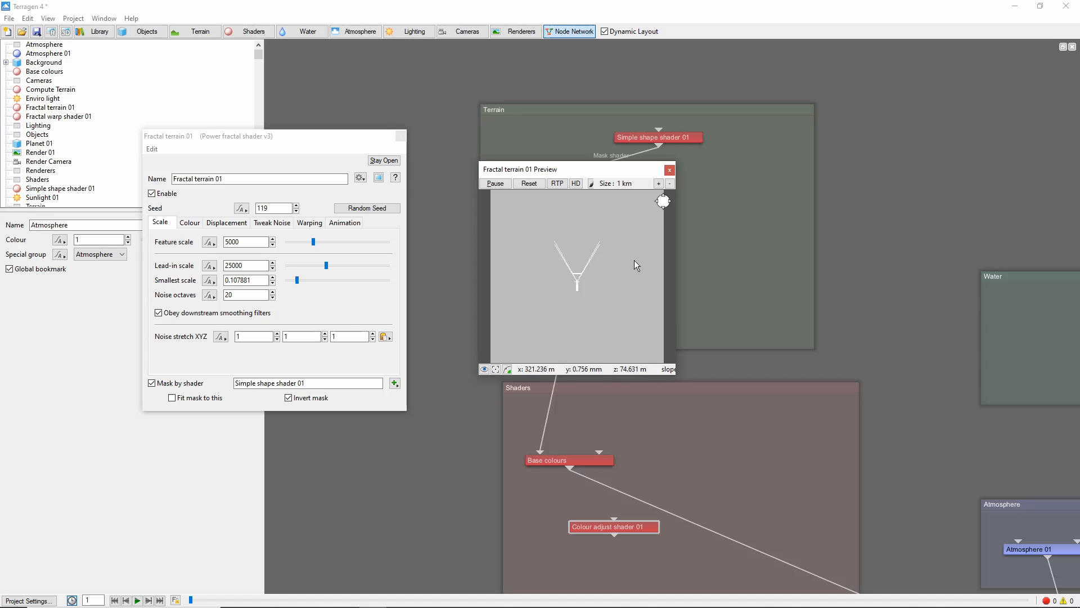
pyautogui.click(669, 182)
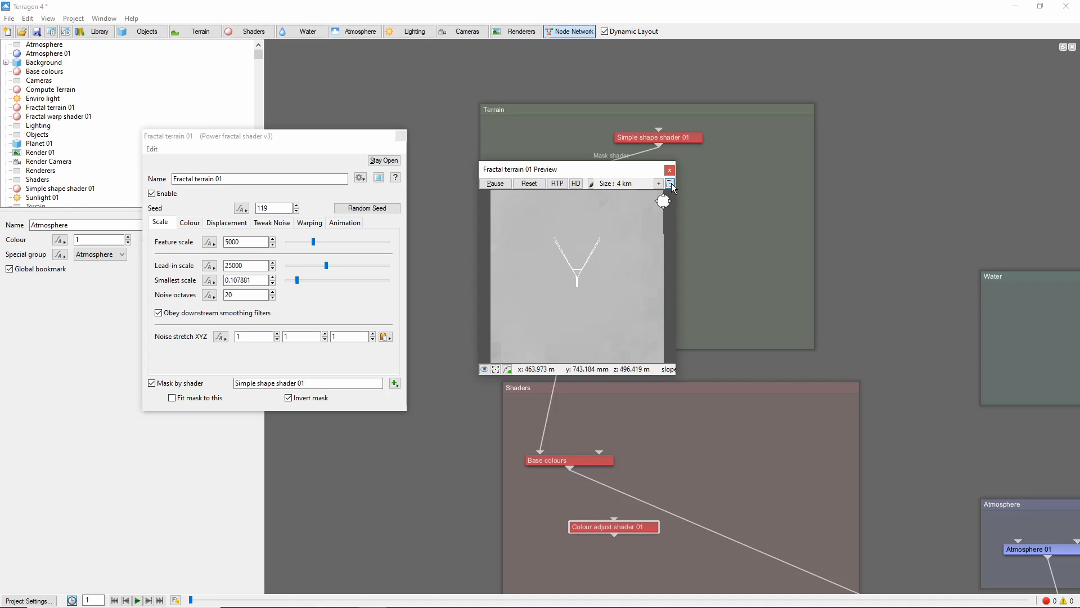
pyautogui.click(670, 184)
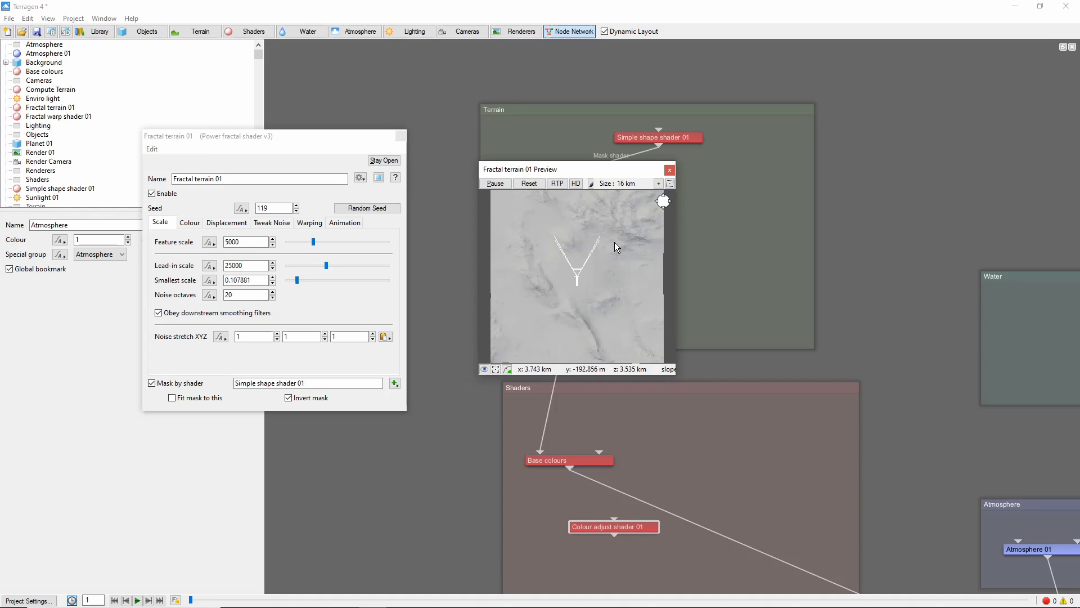